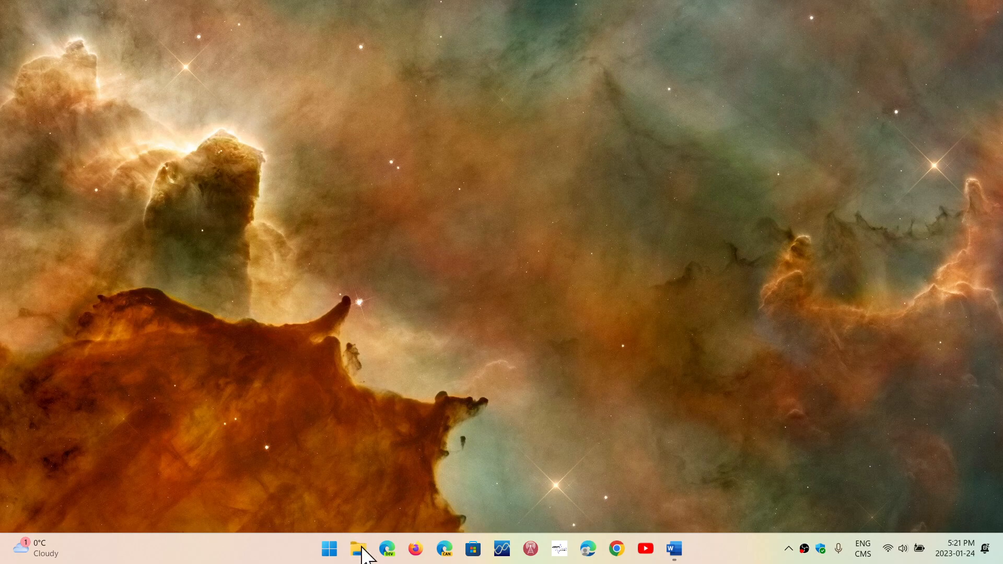
Step: Launch File Explorer from the taskbar, showing the OS (C:) drive under This PC
click(358, 548)
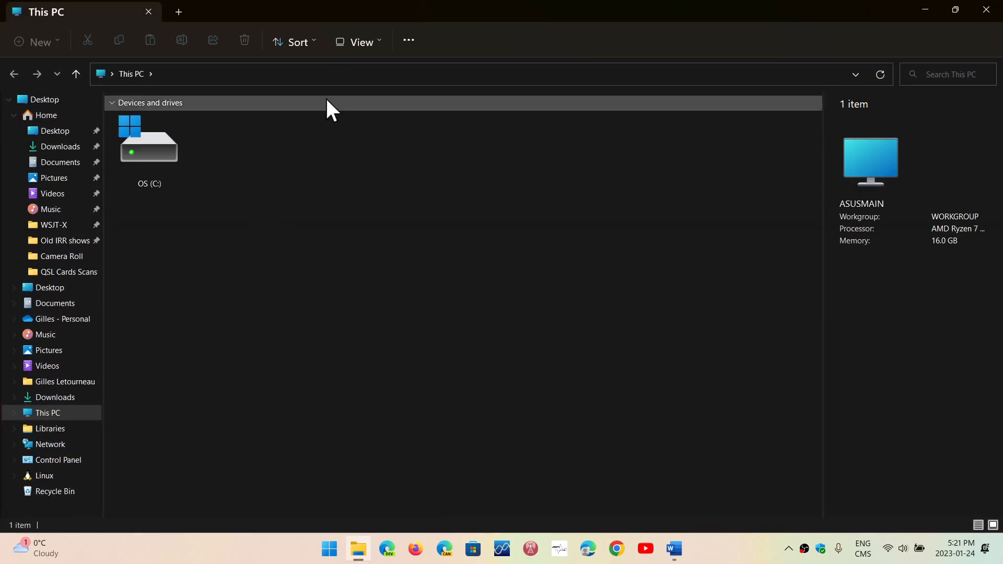
mouse_move(480, 352)
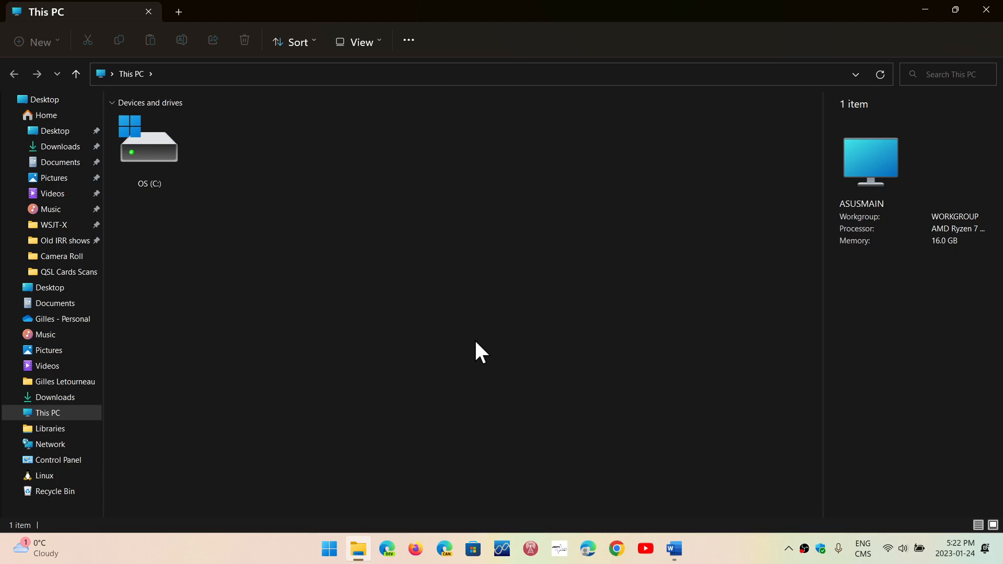
Step: Open the Old IRR shows folder listing six radioreport .rm files
click(63, 239)
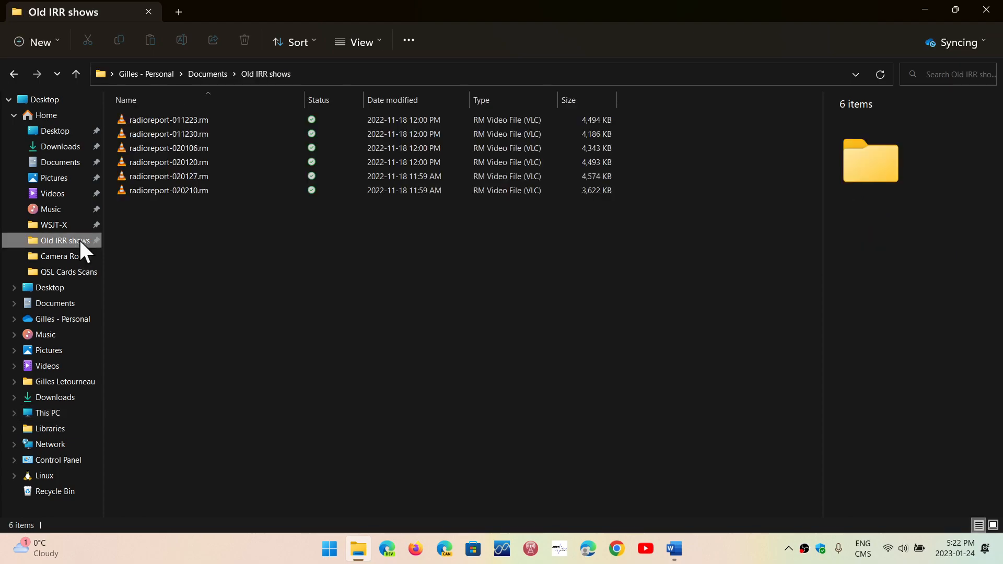
mouse_move(361, 352)
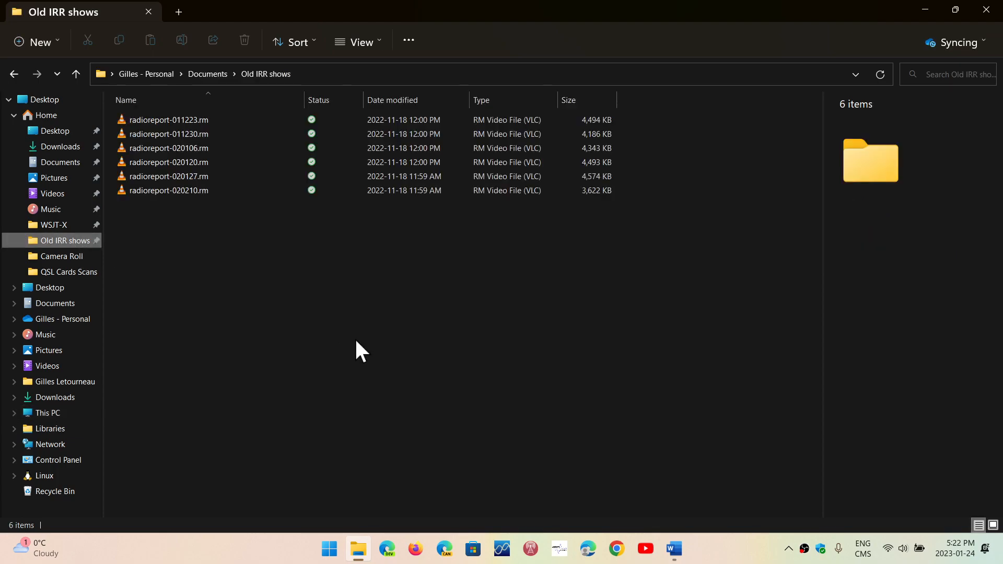
mouse_move(135, 272)
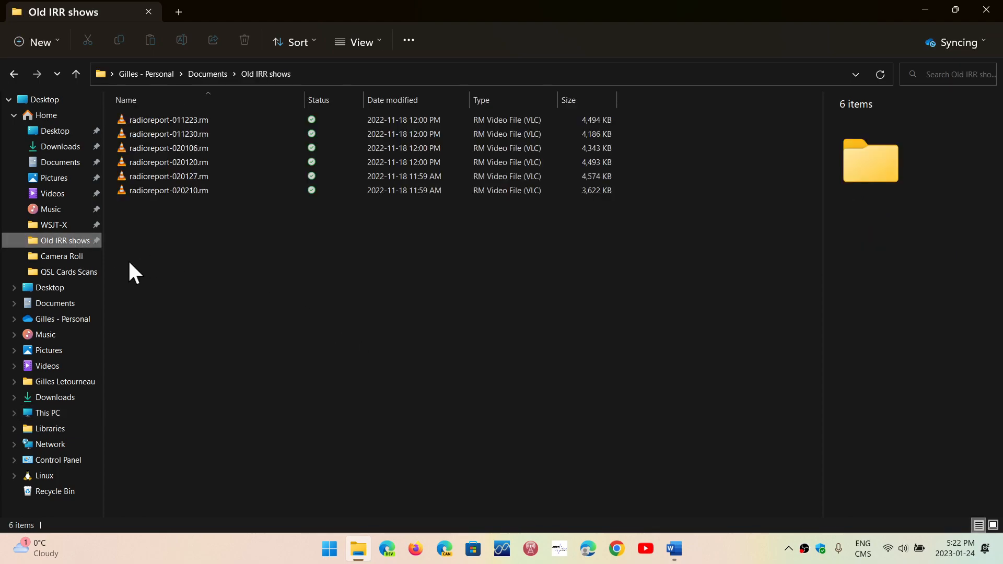
mouse_move(83, 271)
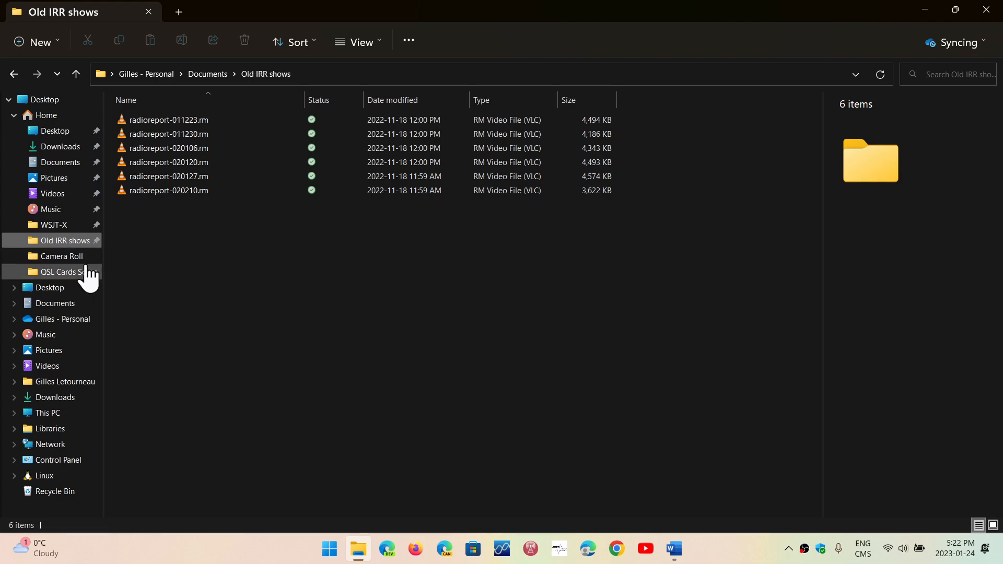
Step: Open QSL Cards Scans to view its 647 QSL card image thumbnails
click(62, 273)
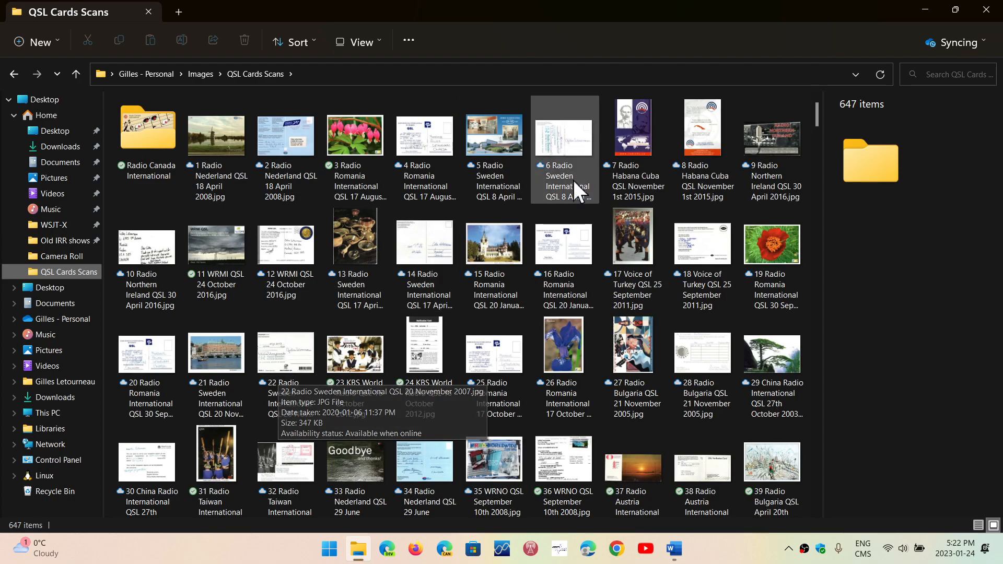
mouse_move(575, 261)
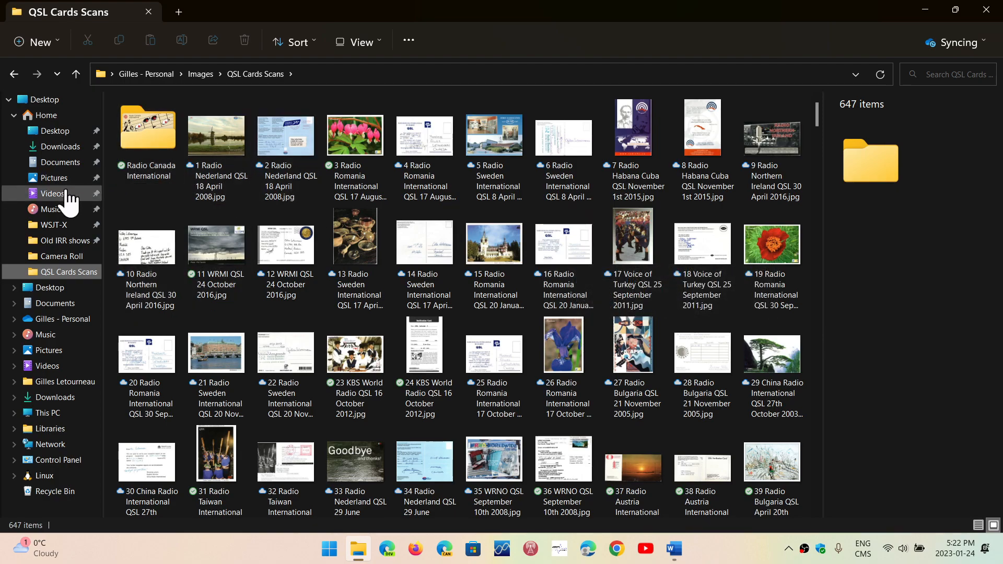
click(52, 194)
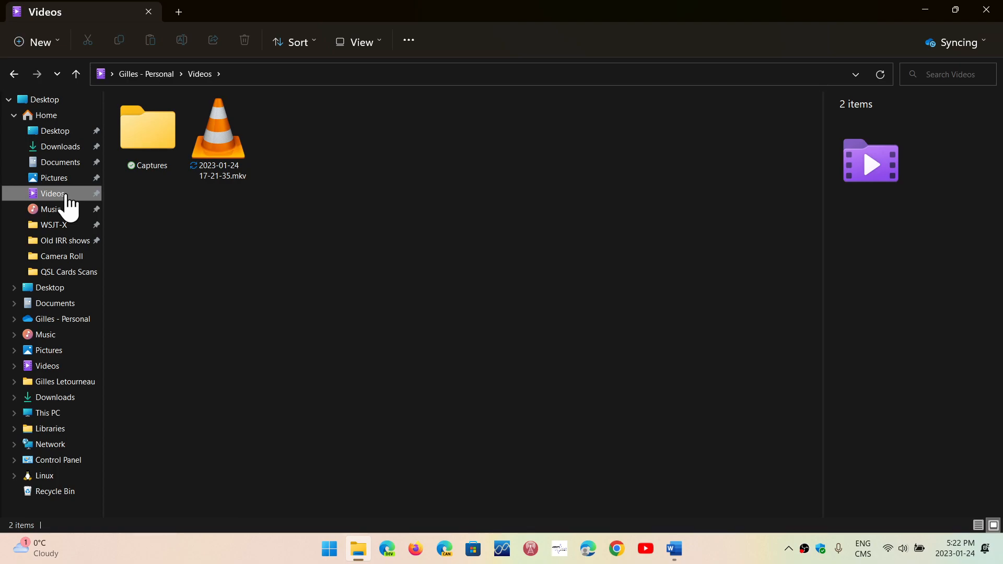
mouse_move(220, 265)
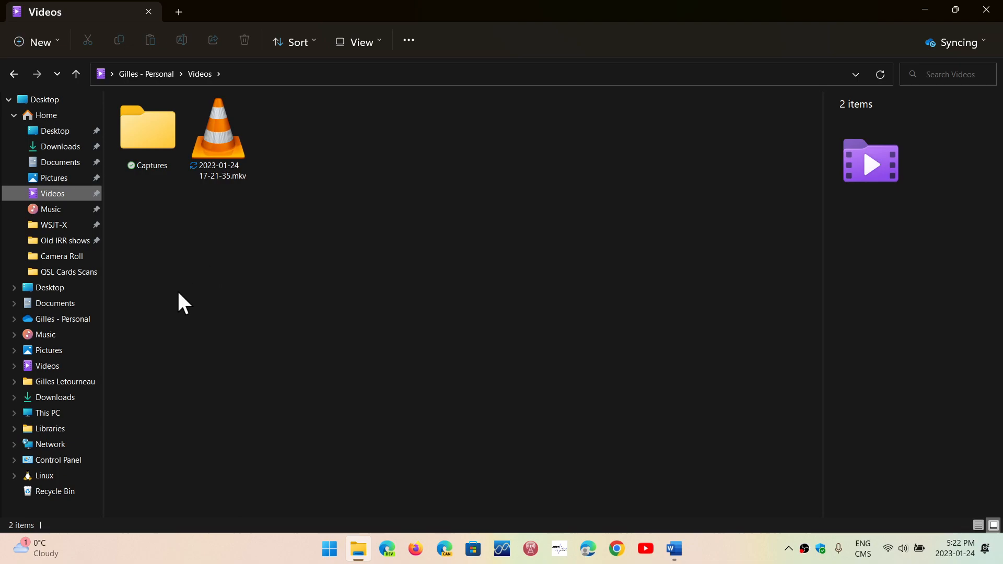
click(148, 128)
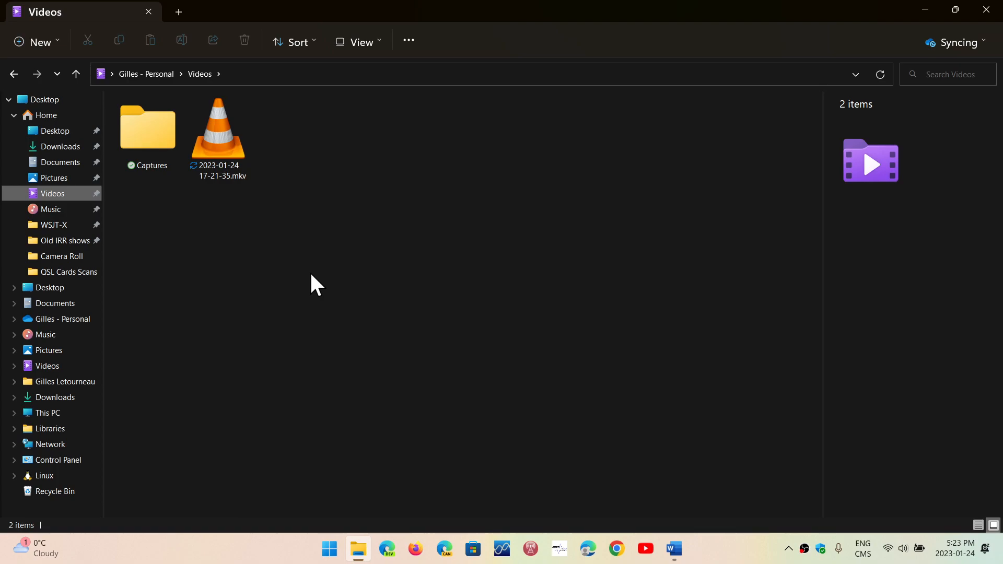
mouse_move(474, 416)
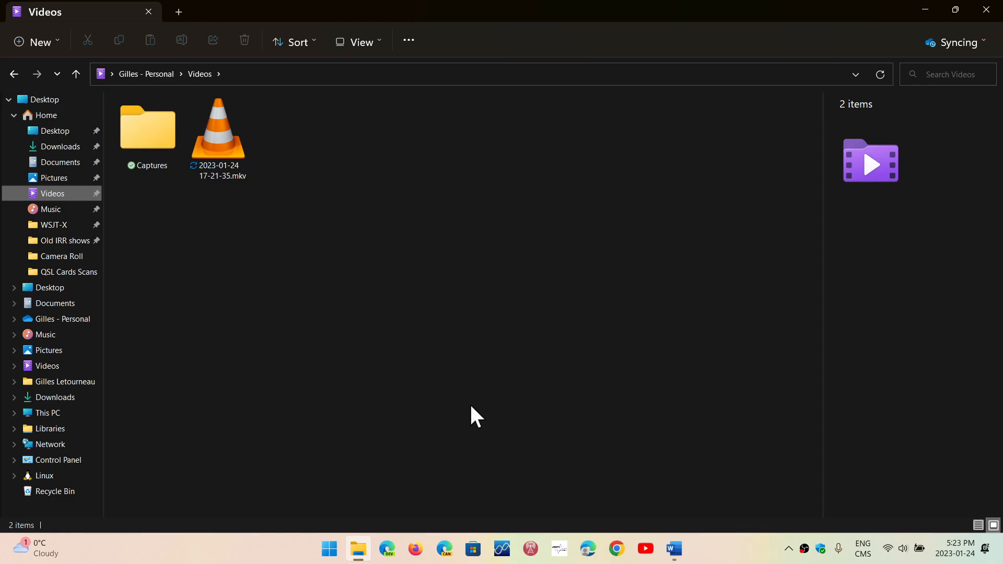
mouse_move(987, 9)
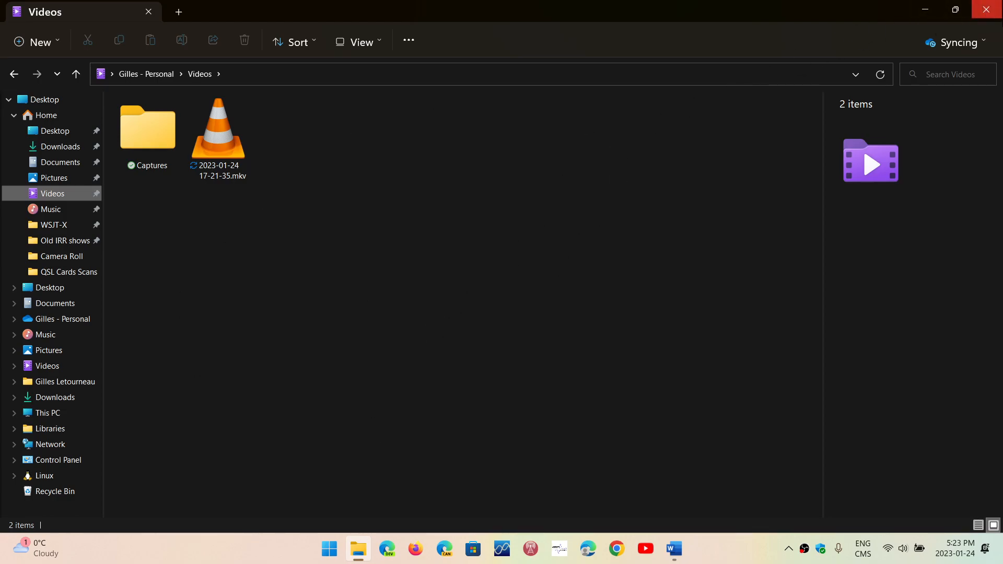